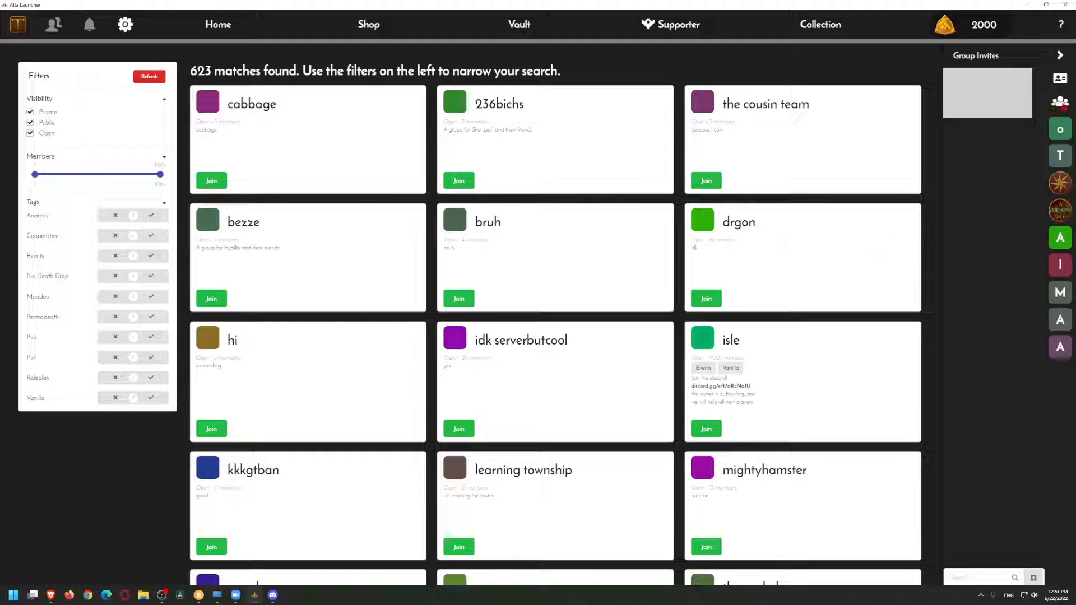
Refresh the group search and bring up The Official ATT SMP's settings and Owner role permissions
left_click(149, 77)
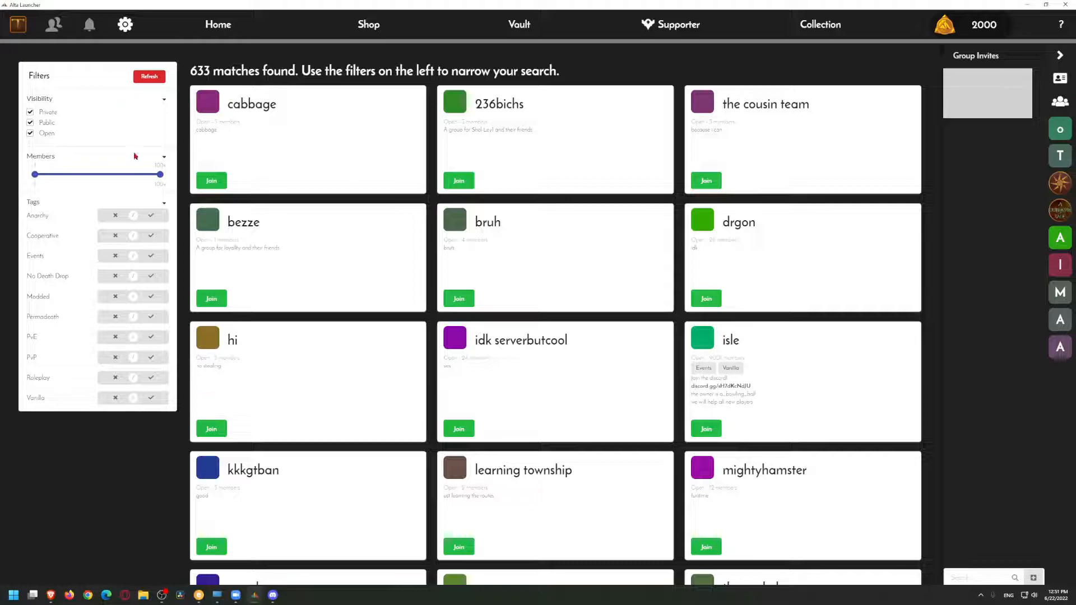
left_click(217, 24)
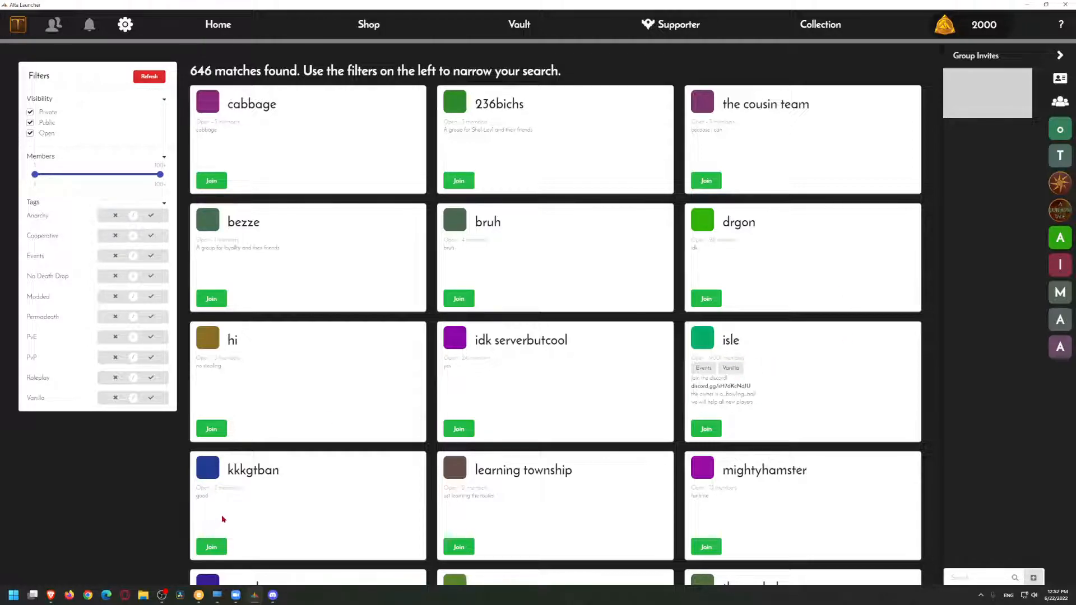
scroll("down", 3)
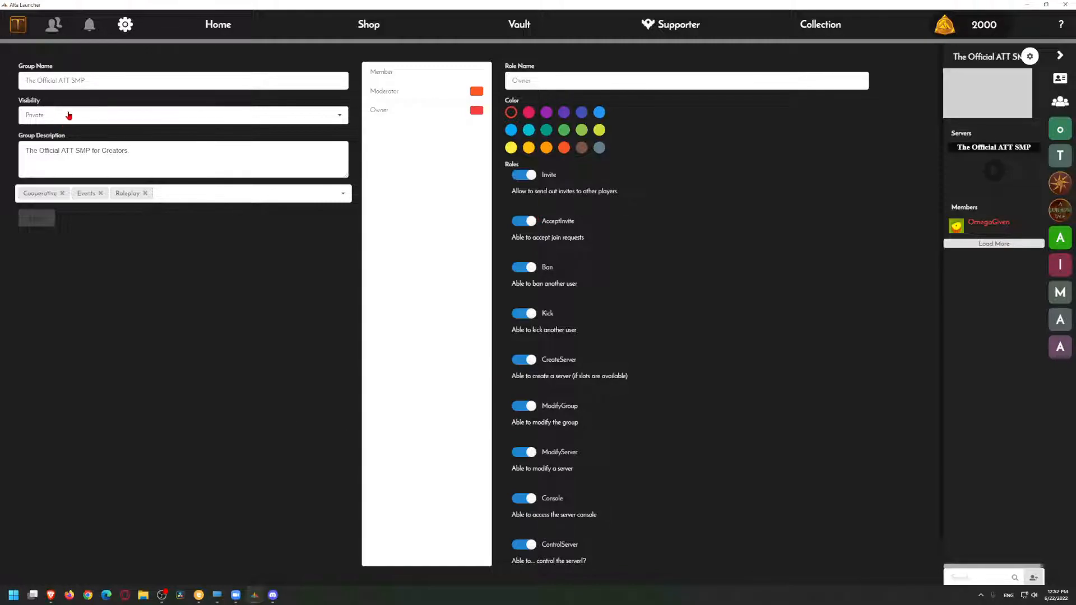
Select then deselect the group description, and show the Private, Public and Open visibility options
left_click(183, 115)
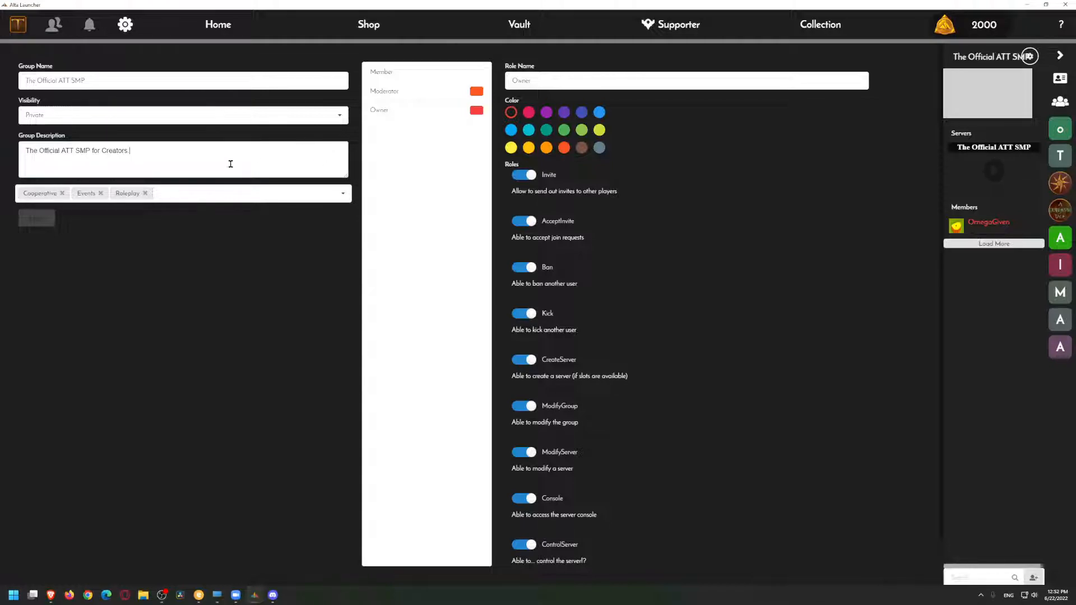
triple_click(78, 150)
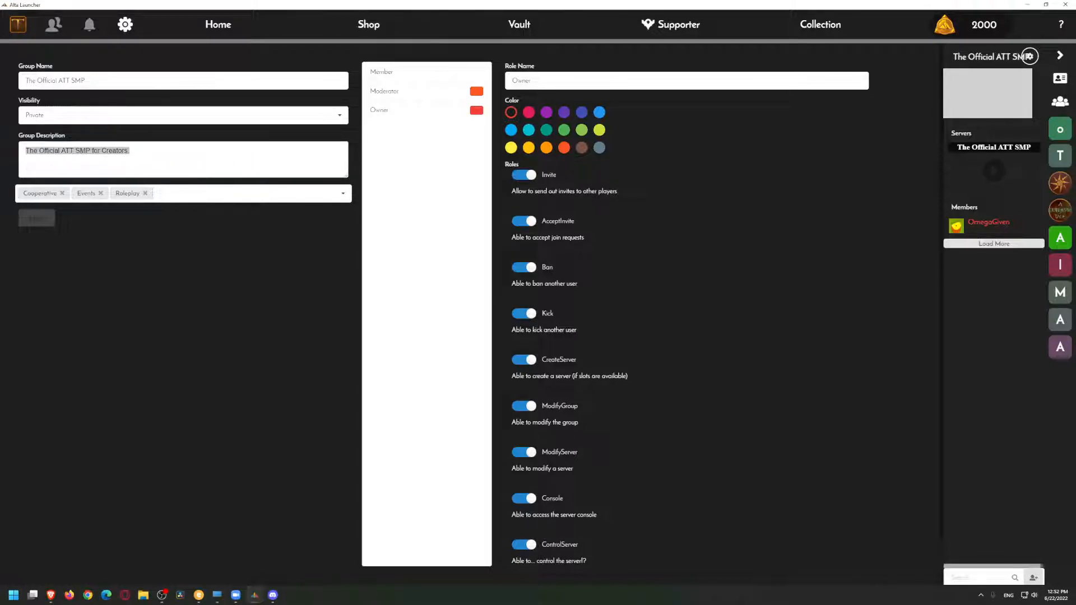
left_click(131, 151)
type(".")
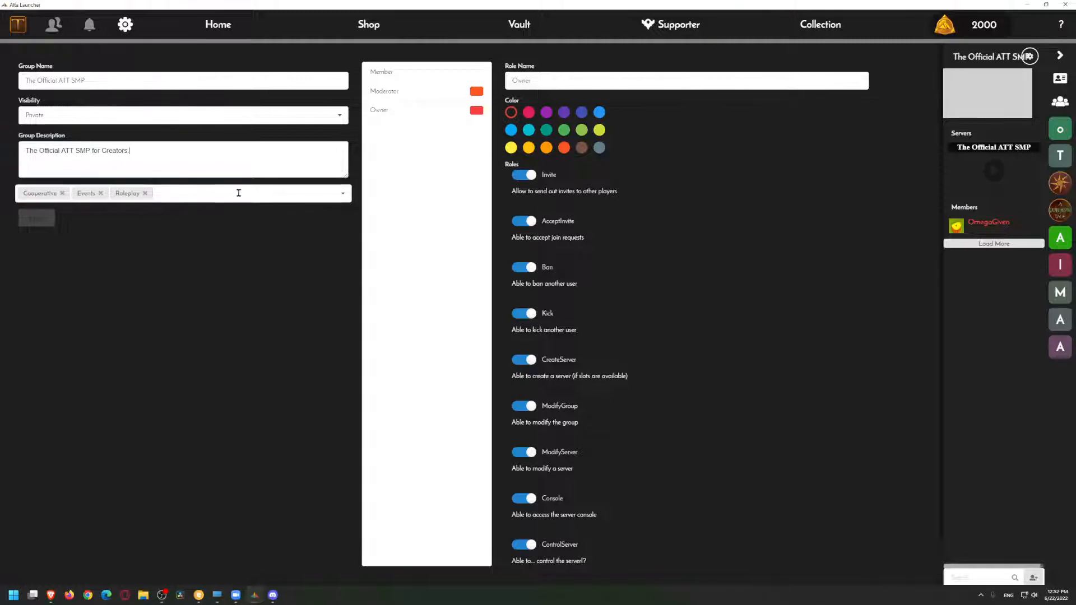
left_click(183, 114)
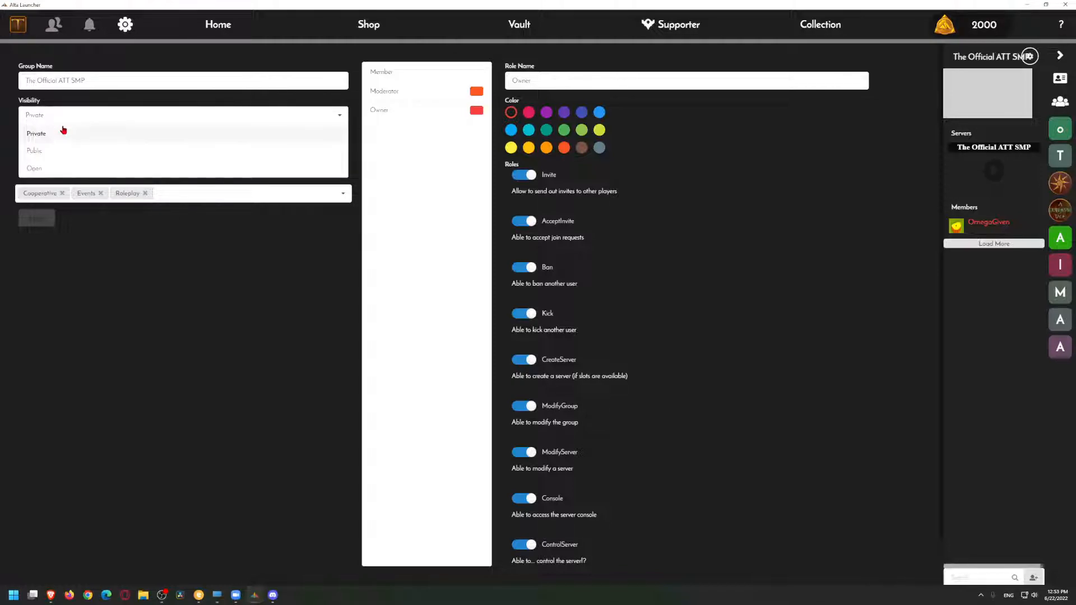
mouse_move(34, 168)
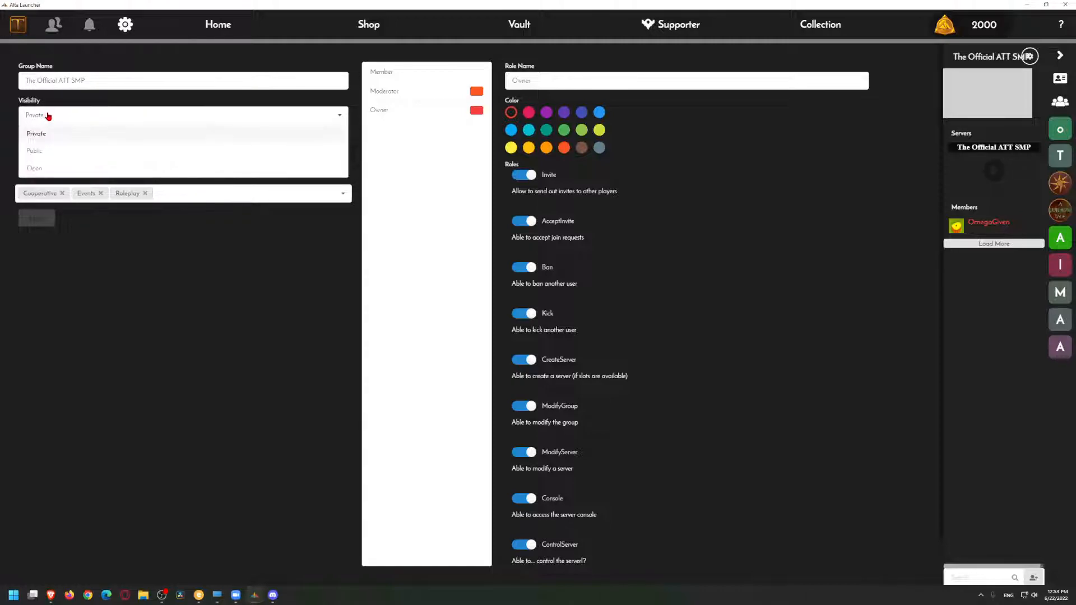
left_click(36, 133)
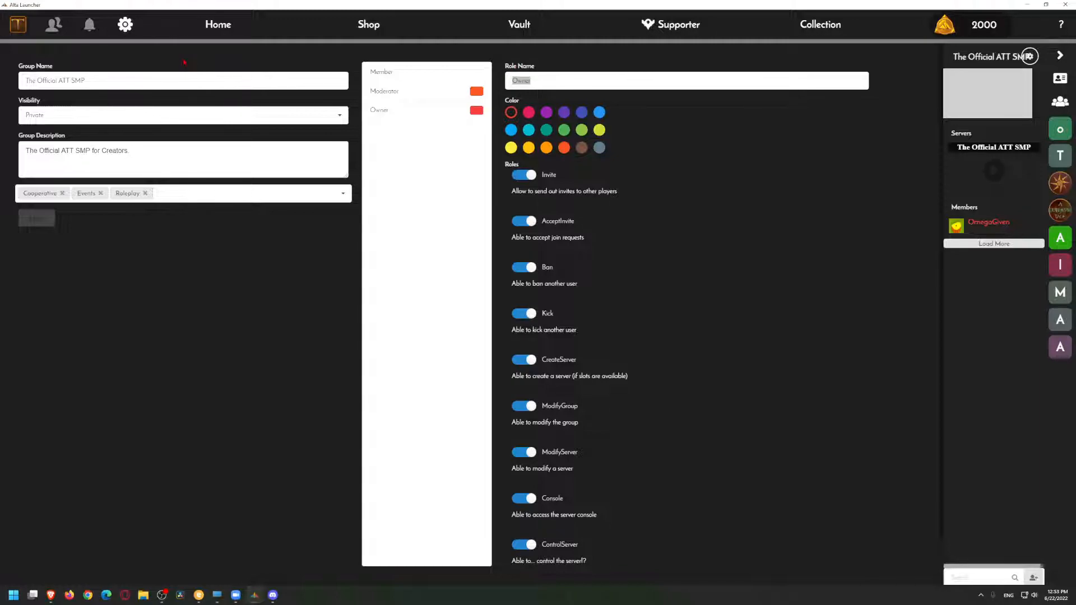
type("Overlo")
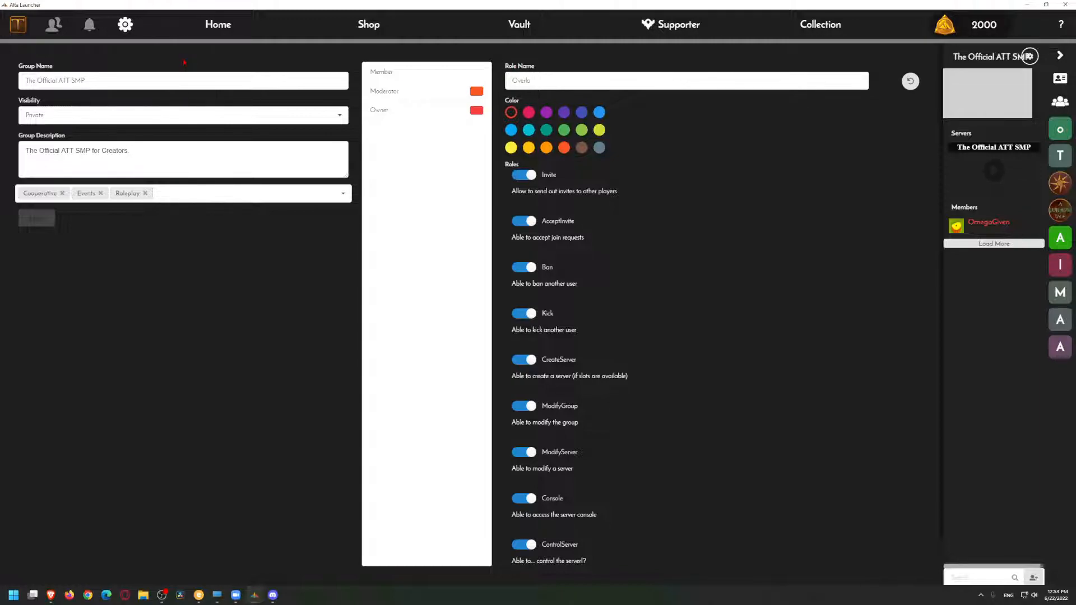
type("rd")
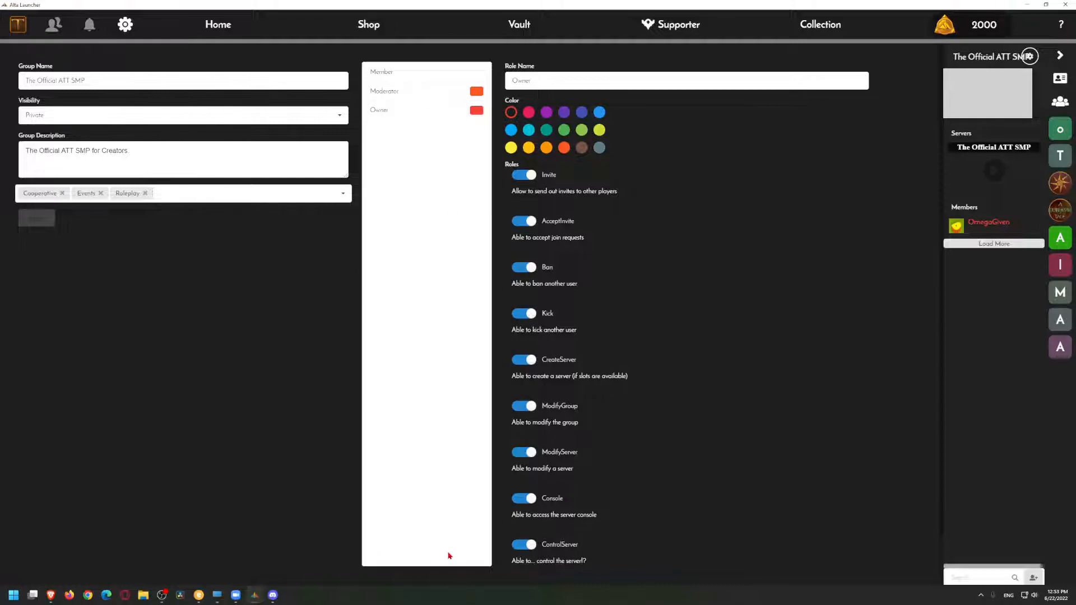
Review the Owner role's permissions down to ManageRoles and apply them
scroll("down", 3)
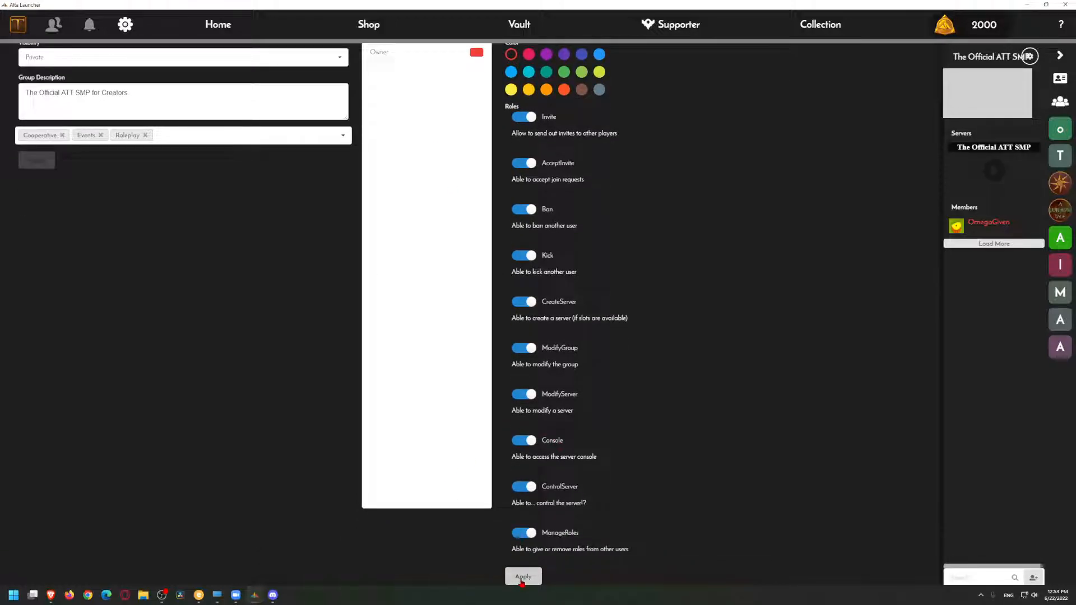
left_click(523, 576)
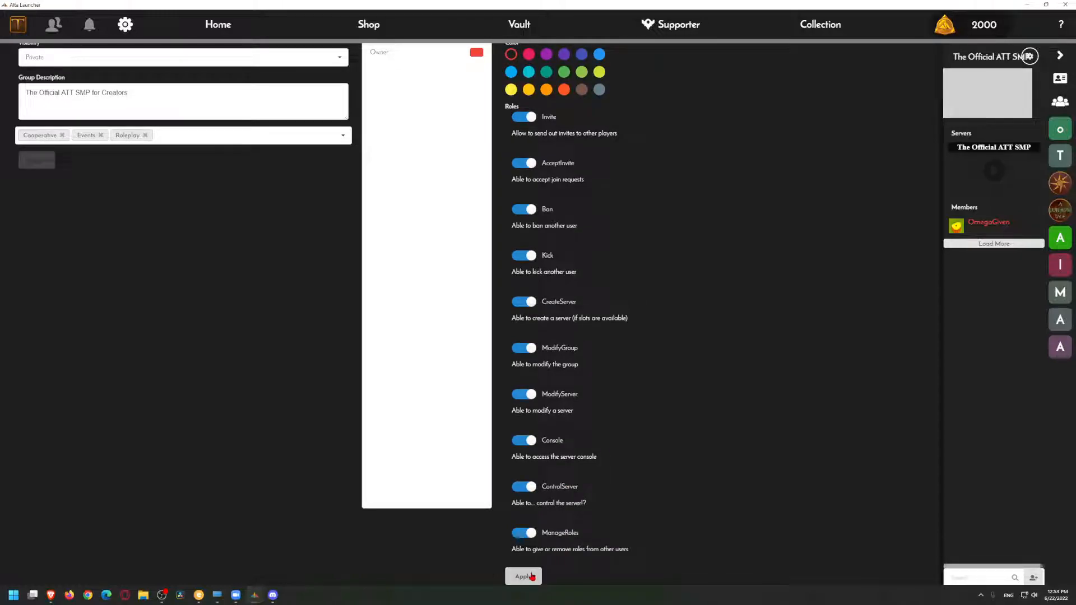
left_click(523, 576)
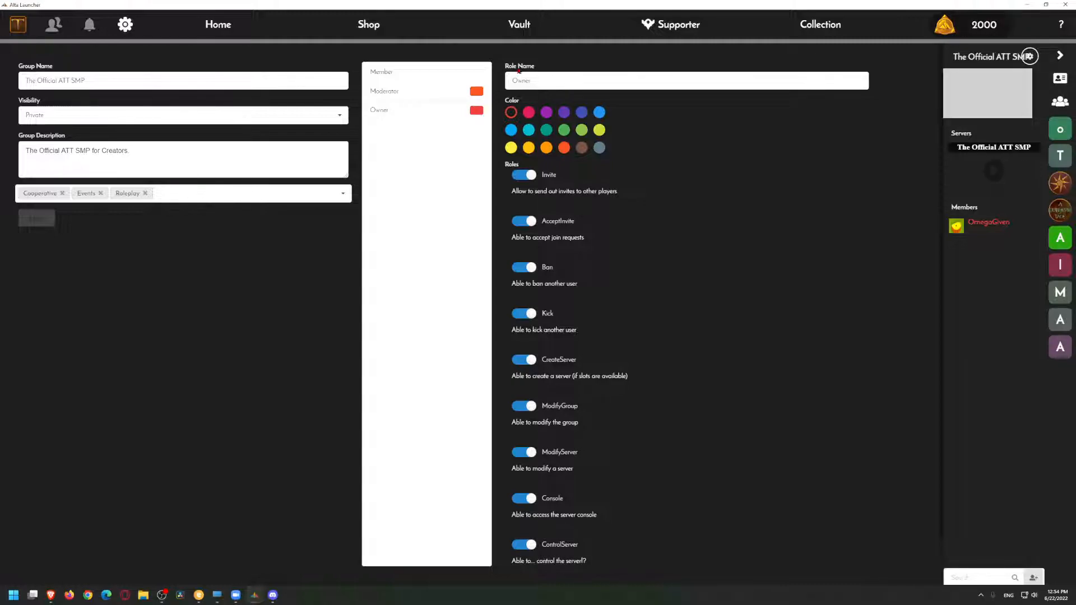
Give the Moderator role Invite, AcceptInvite, Ban, Kick, ModifyServer and Console permissions, and apply
left_click(385, 91)
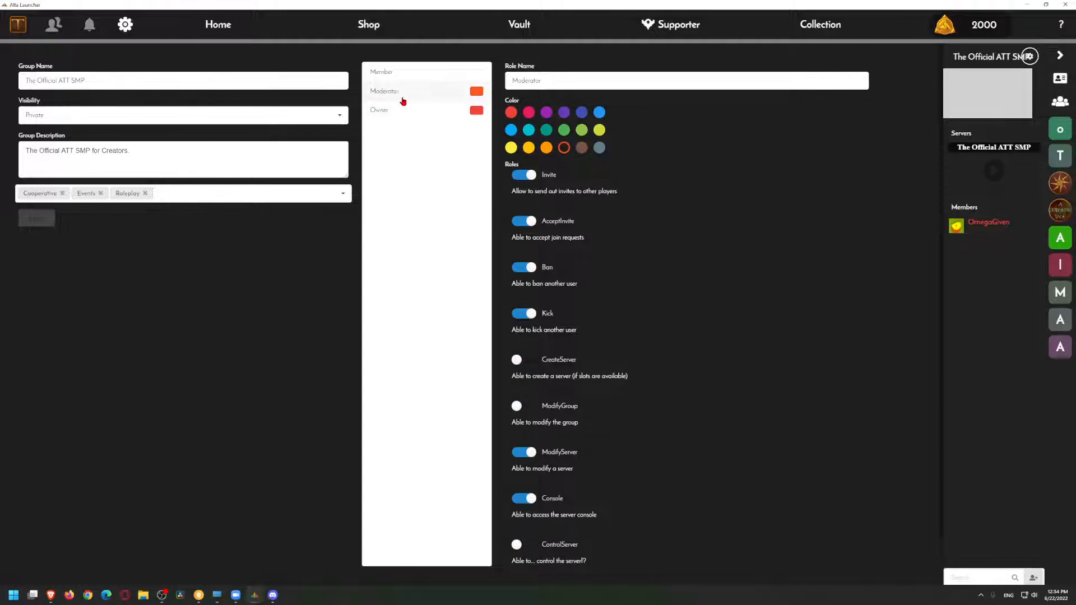
scroll("down", 3)
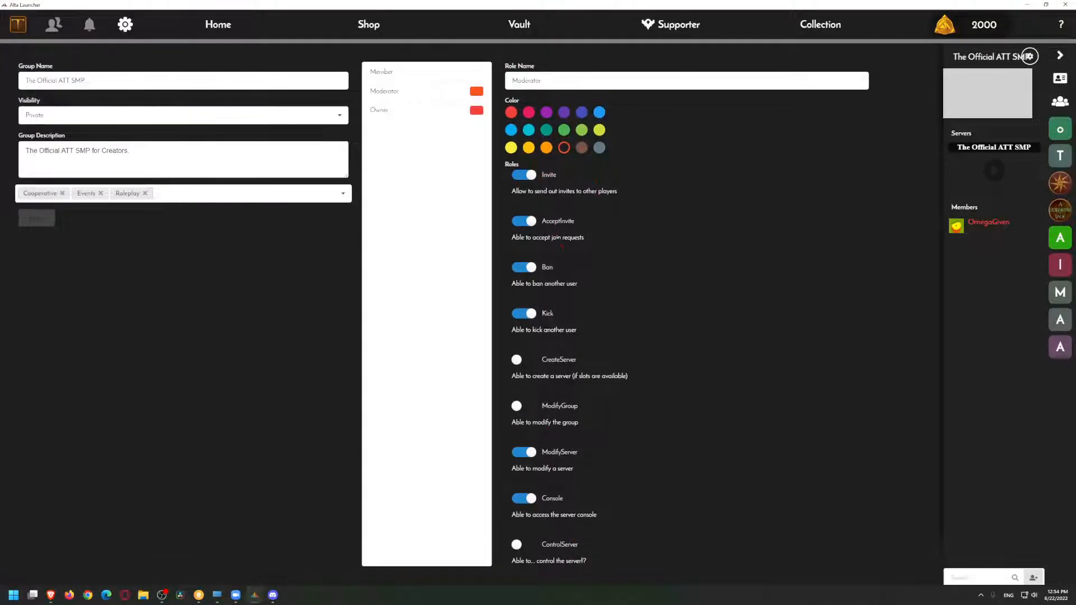
scroll("down", 3)
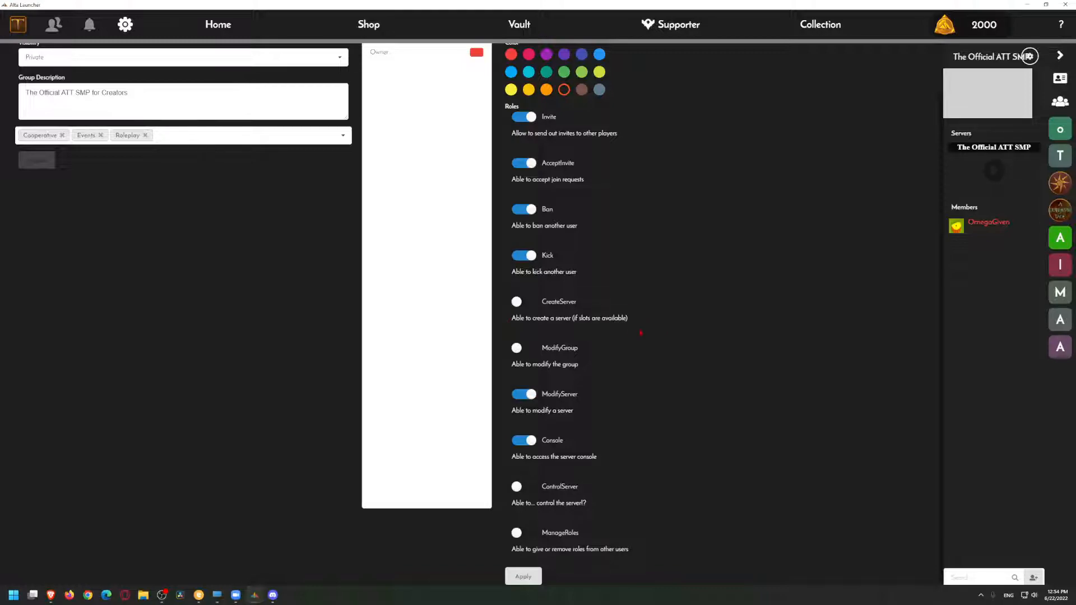
triple_click(568, 318)
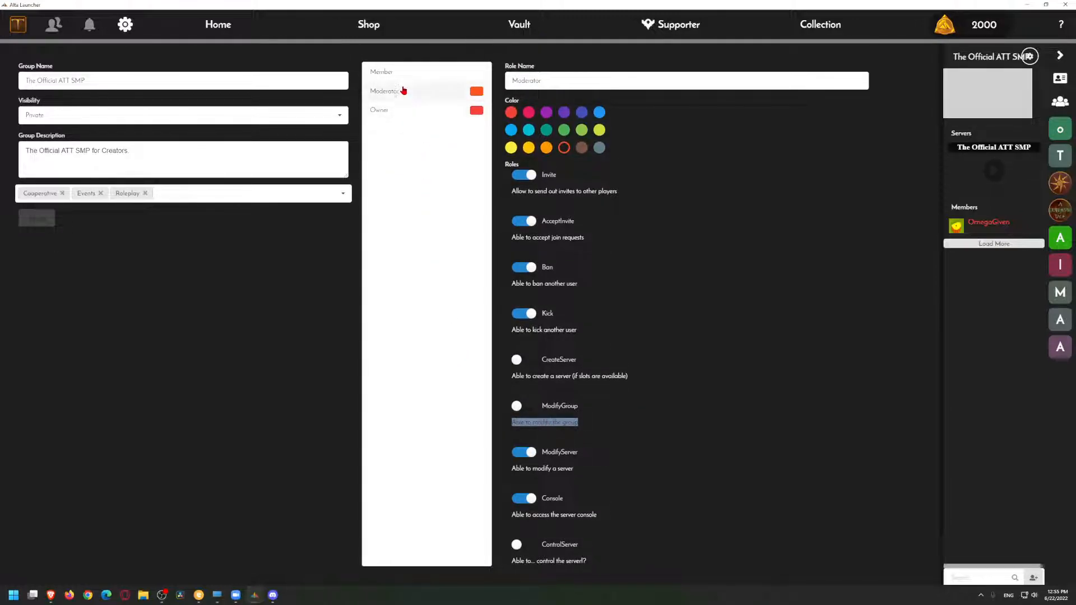
scroll("down", 3)
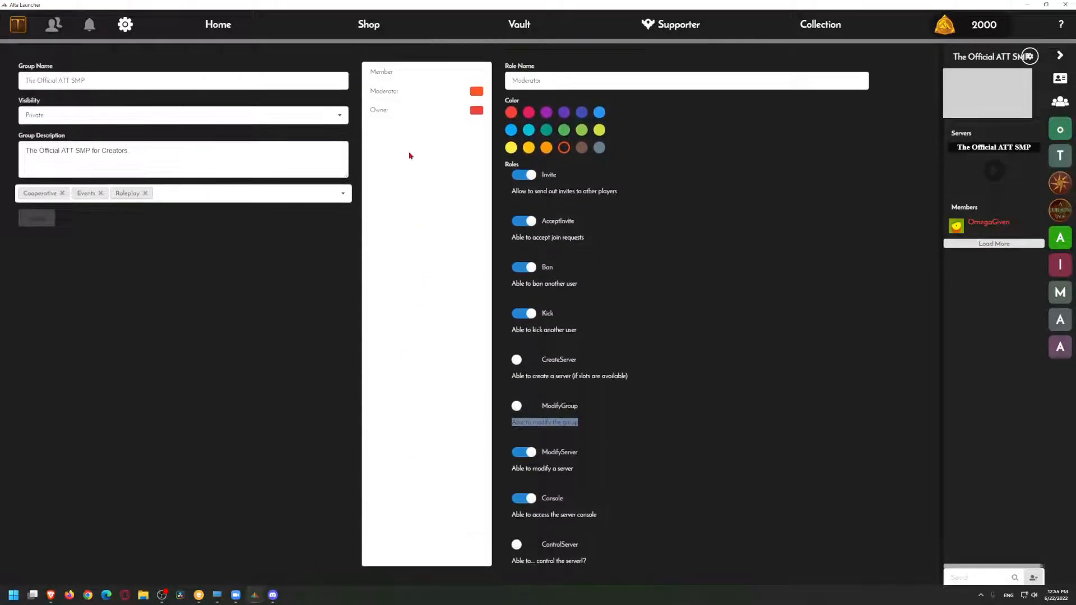
scroll("down", 3)
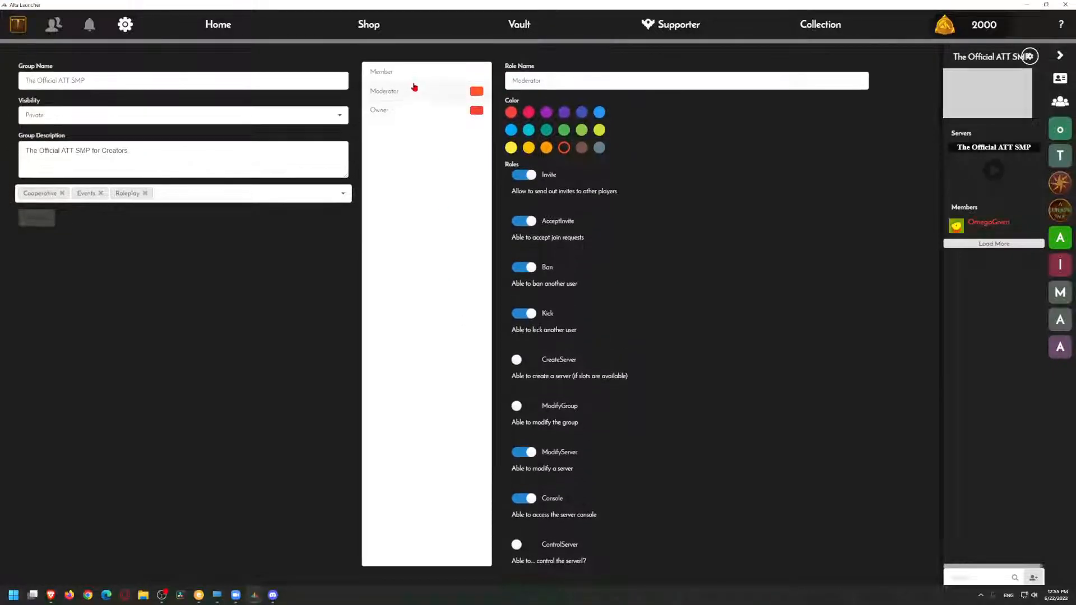
scroll("down", 3)
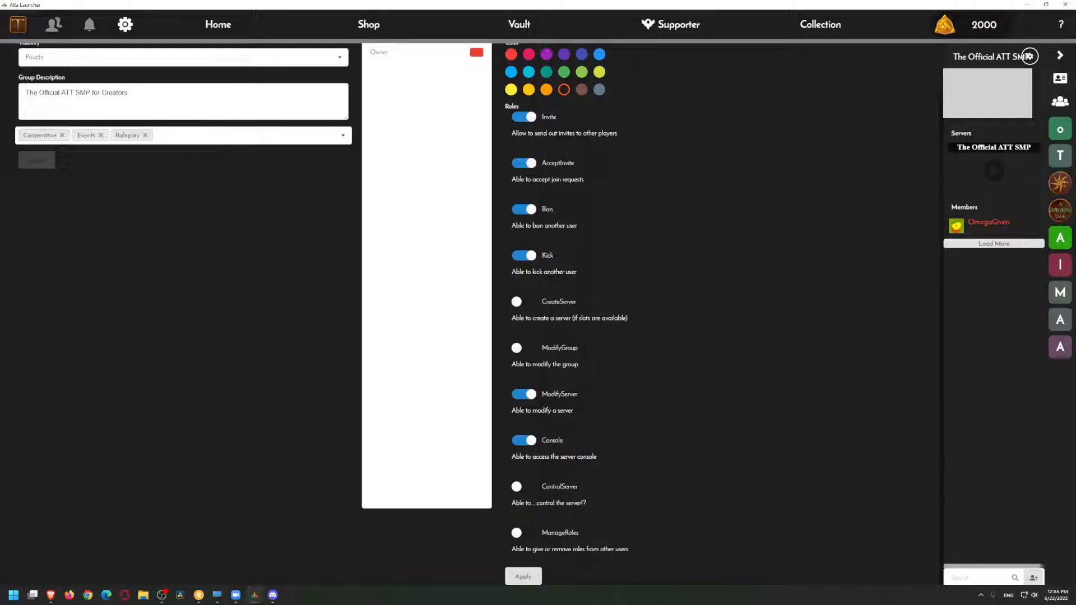
triple_click(547, 502)
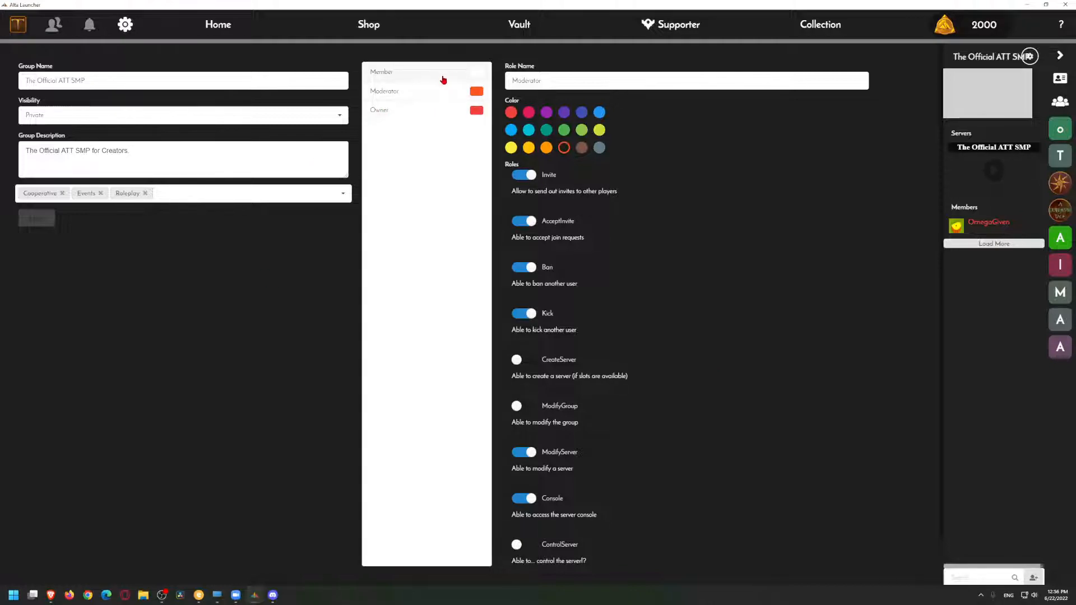
mouse_move(817, 349)
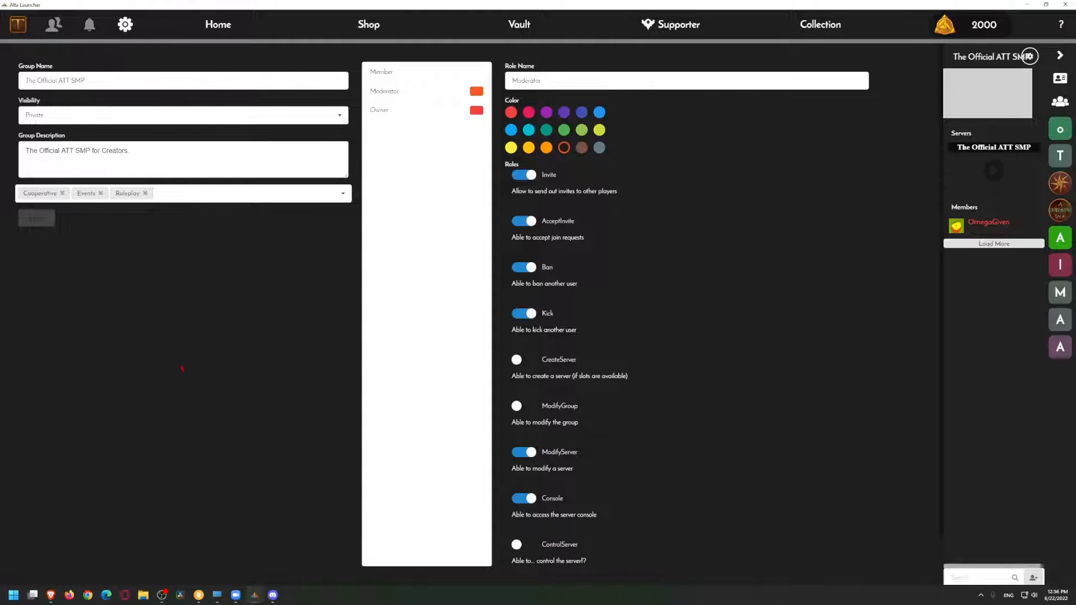
scroll("down", 3)
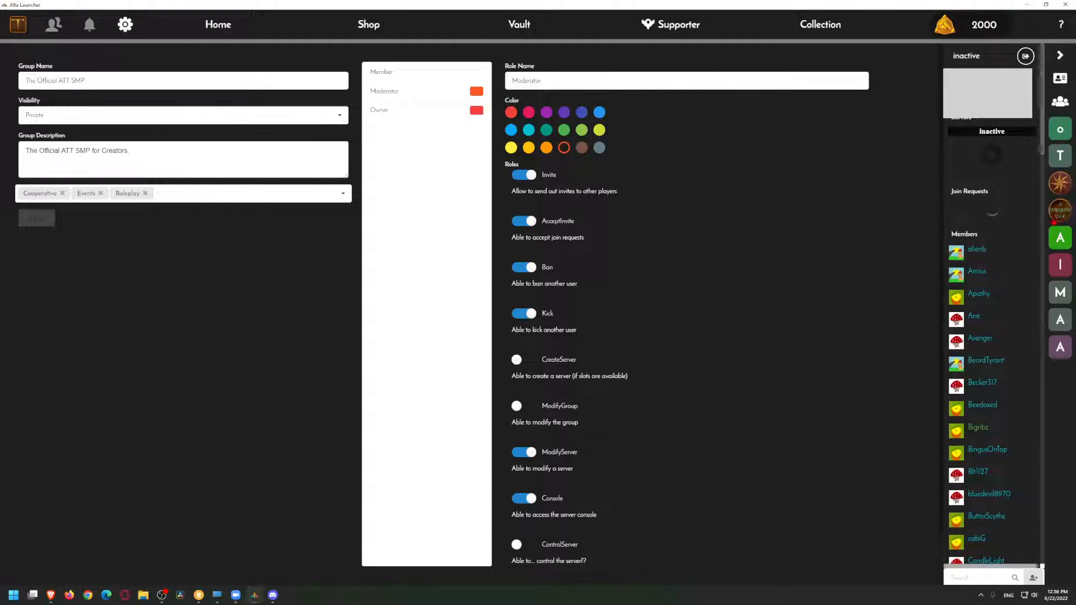
Scroll the sidebar group preview while looking for A Time-worn Forest's members and bans
scroll("down", 3)
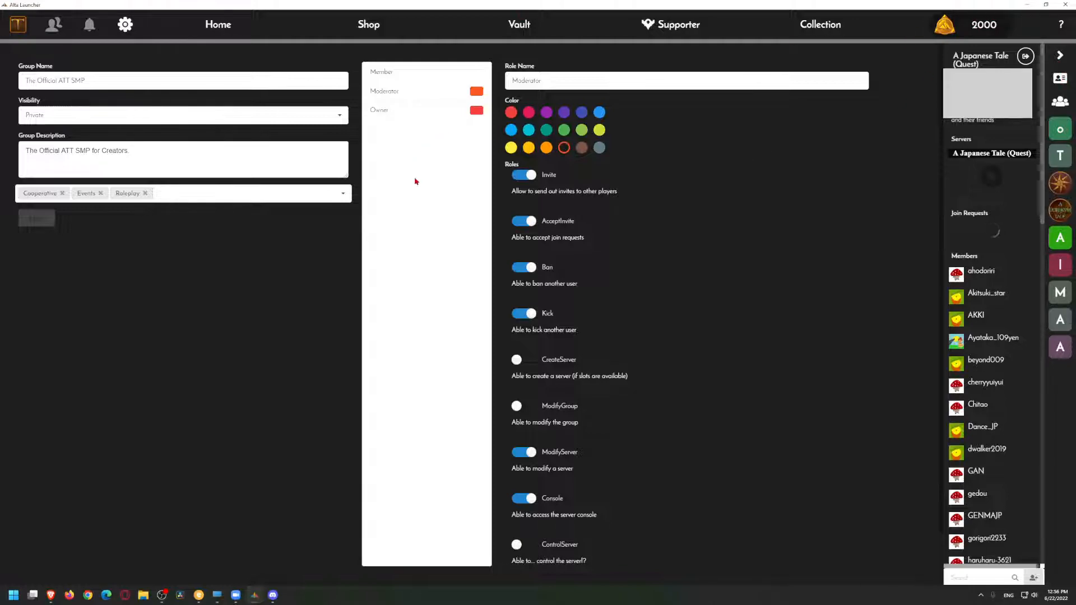
mouse_move(362, 210)
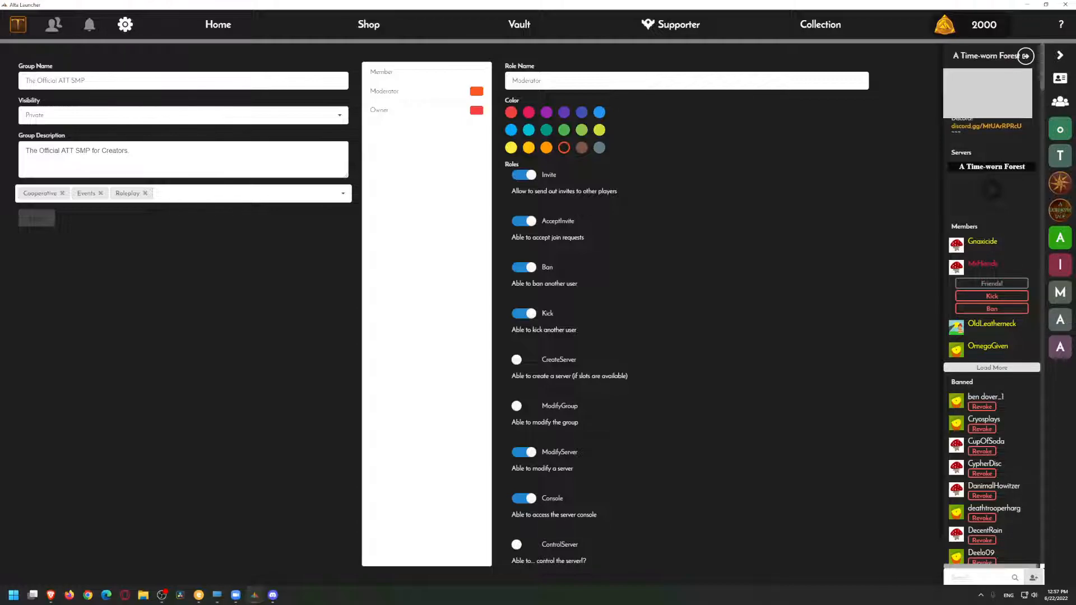
Scroll through A Time-worn Forest's banned players list in the sidebar
scroll("down", 3)
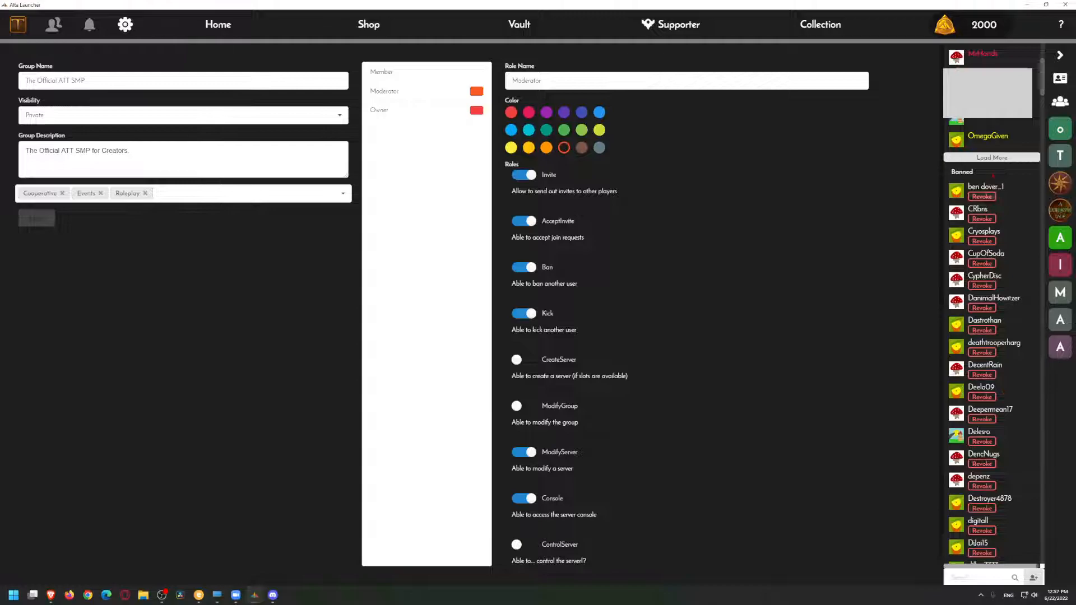
scroll("down", 3)
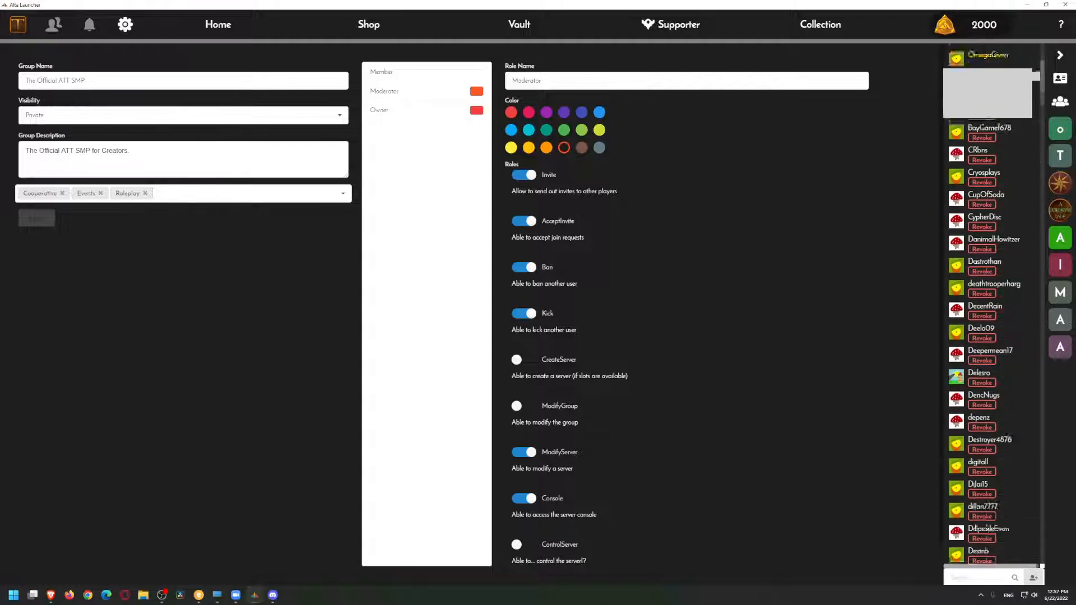
scroll("down", 3)
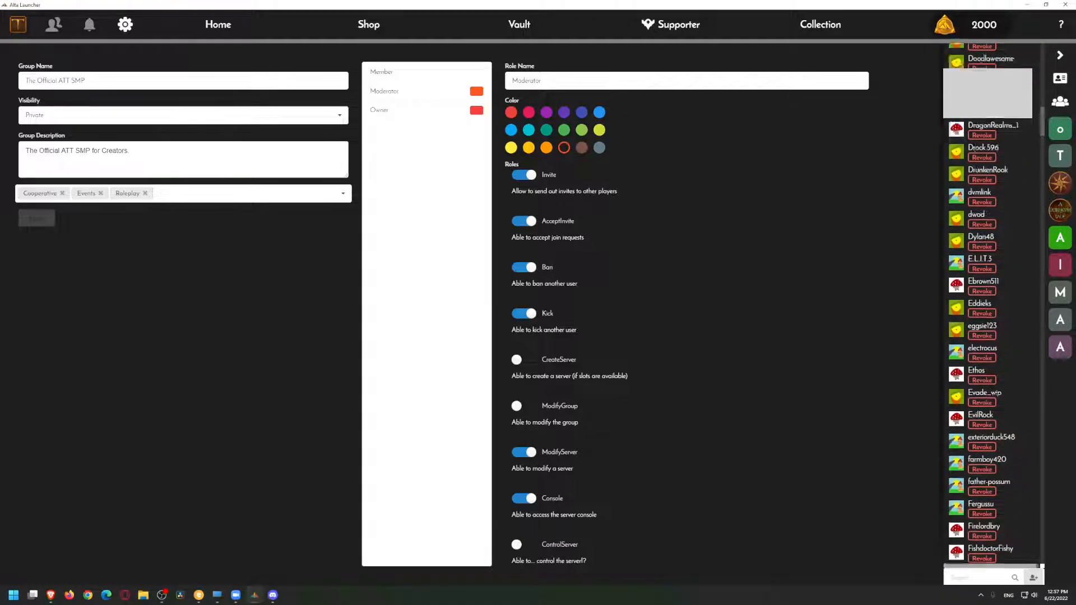
scroll("down", 3)
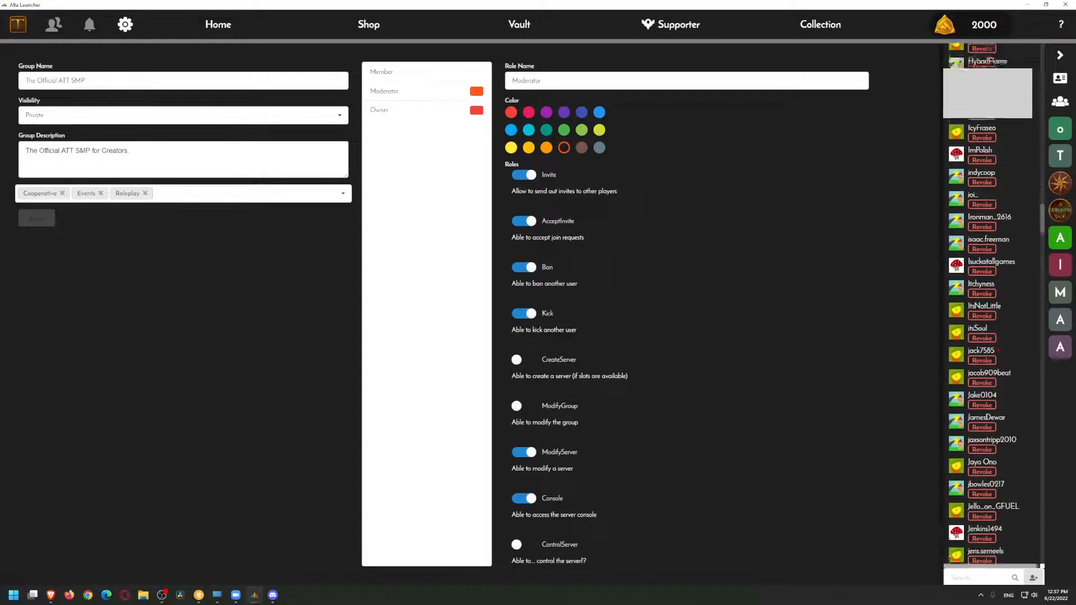
scroll("down", 3)
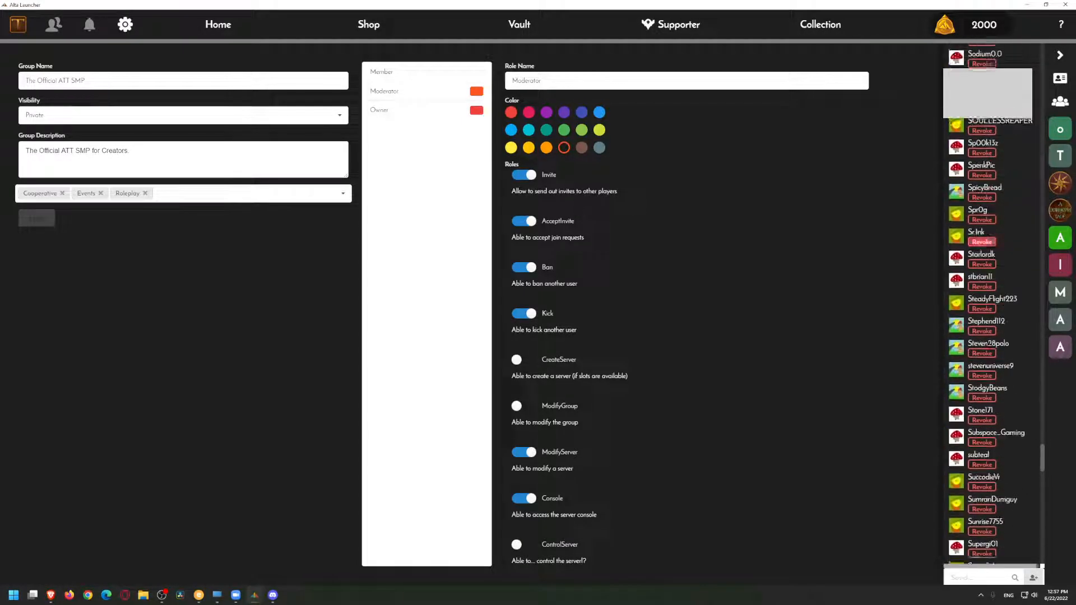
scroll("down", 3)
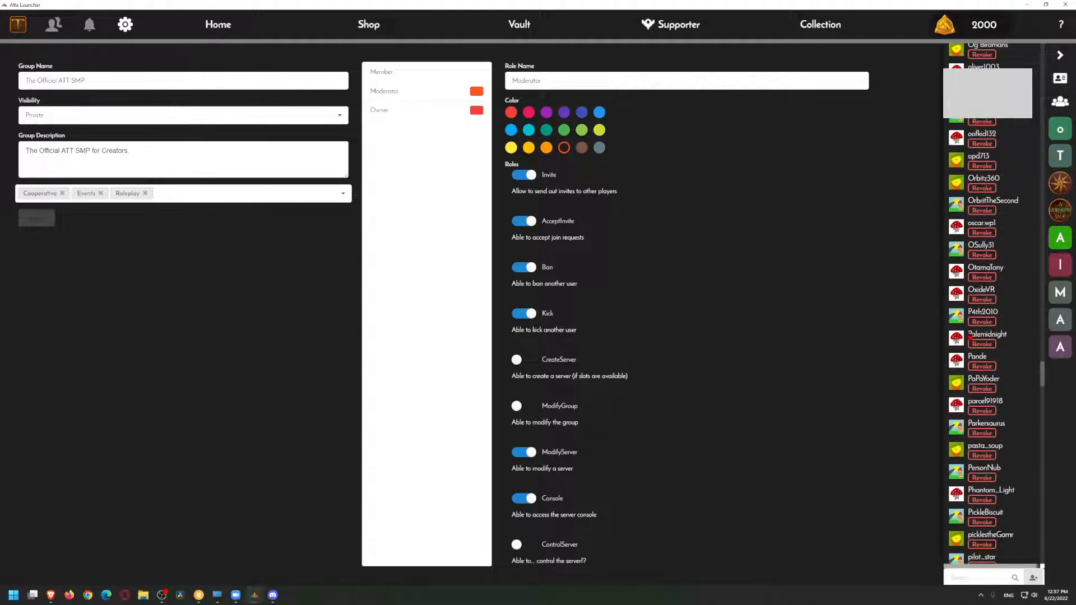
scroll("down", 3)
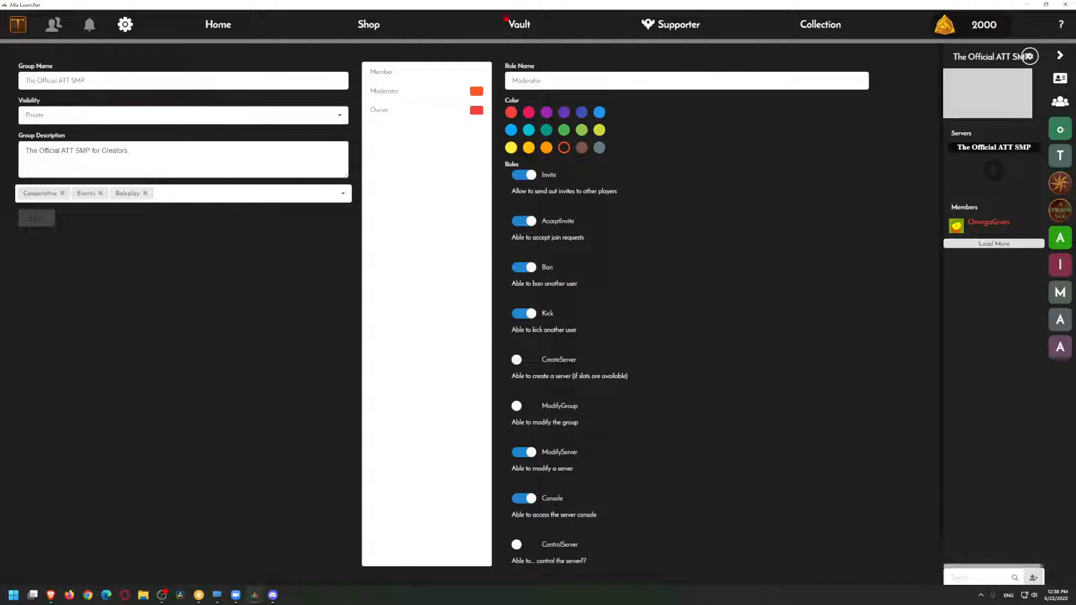
Visit Shop and Settings, return Home, and start the A Township Tale update
left_click(367, 24)
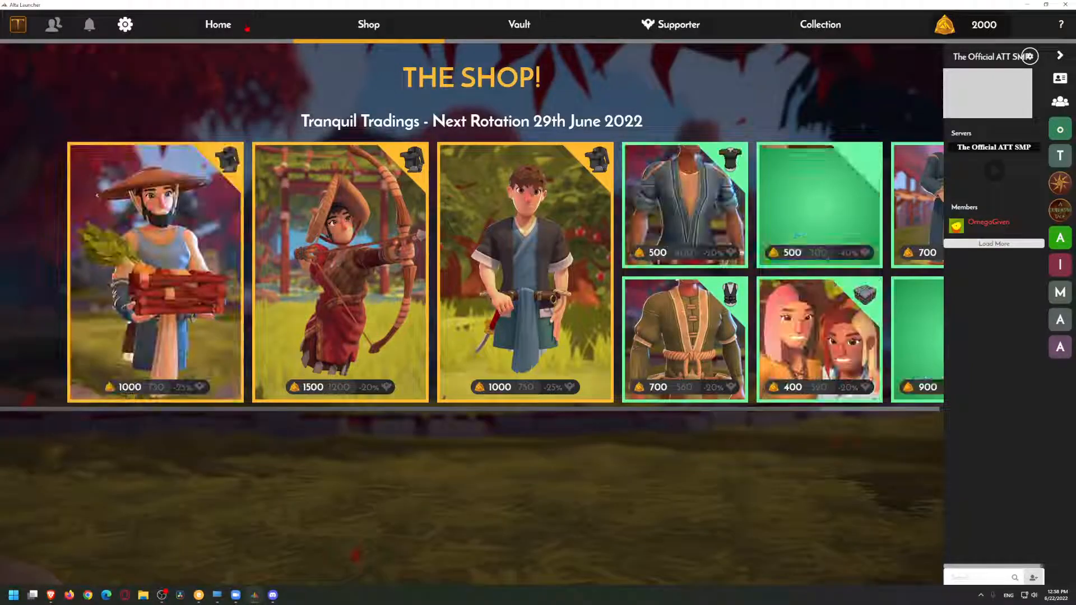
left_click(218, 25)
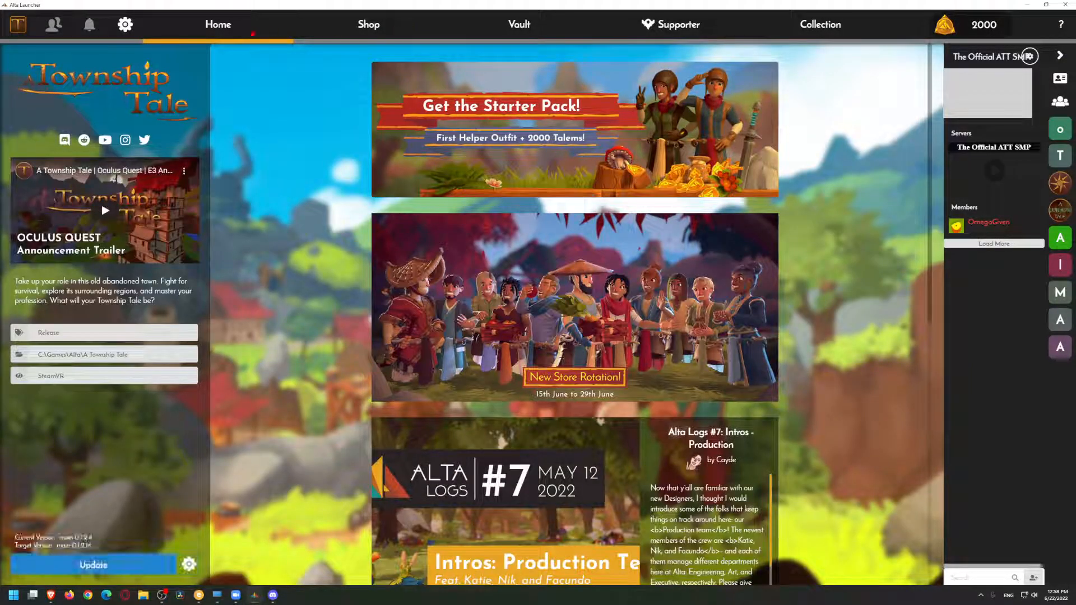
left_click(125, 24)
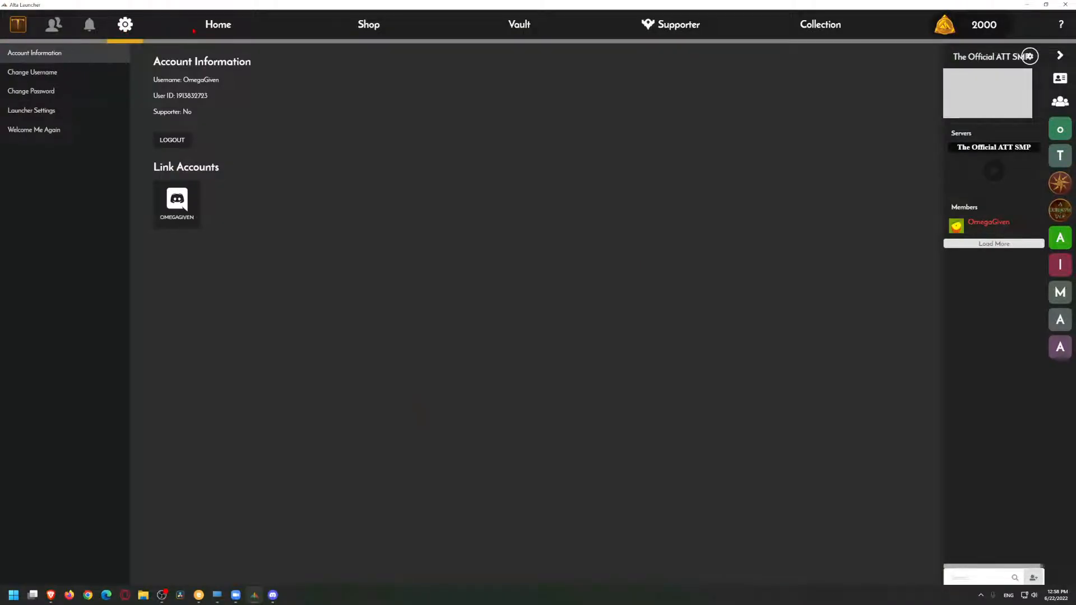
left_click(218, 24)
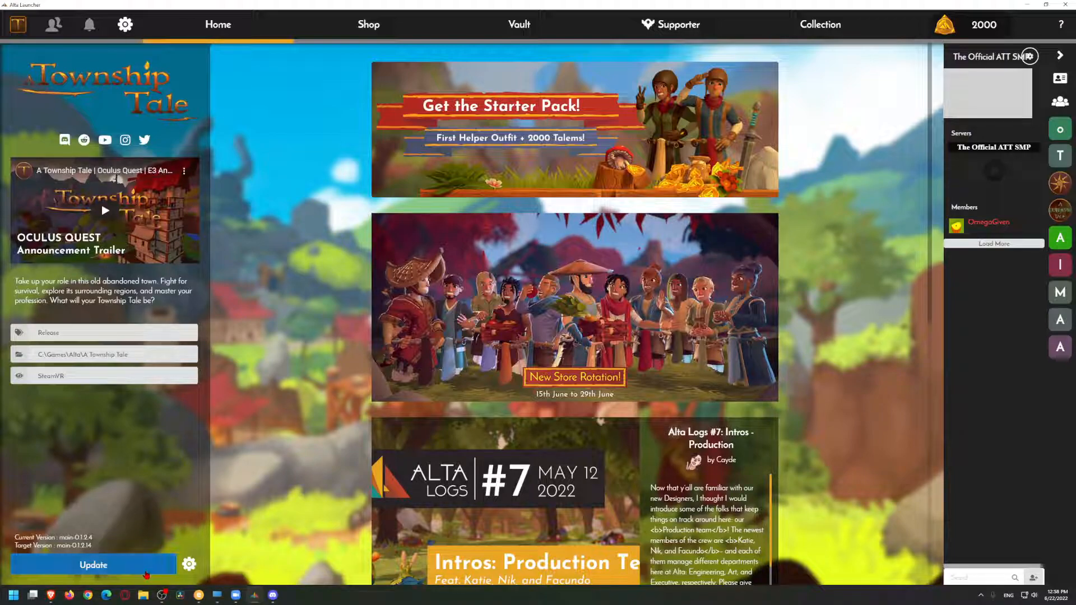
left_click(93, 564)
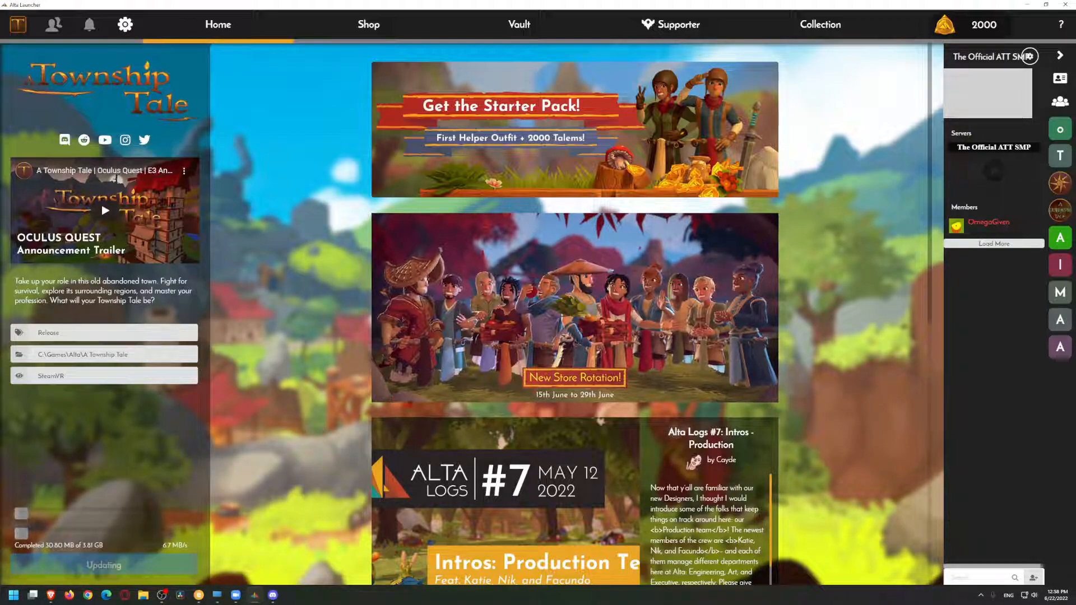